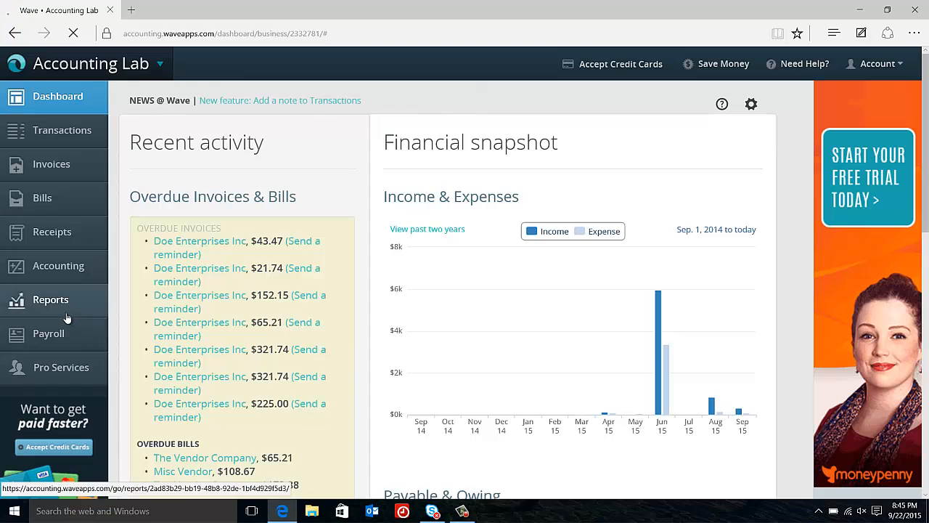
# Step: Go to the Reports page from the Accounting Lab dashboard sidebar
pyautogui.click(51, 299)
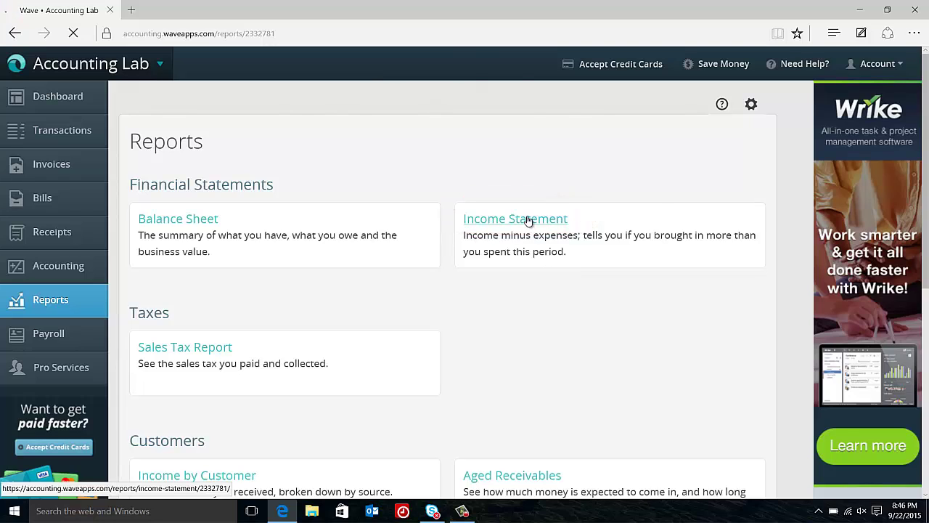
# Step: Load the Income Statement for 01/01/2015–09/22/2015 and review revenue 7,329.07 and gross profit 6,959.57
pyautogui.click(514, 218)
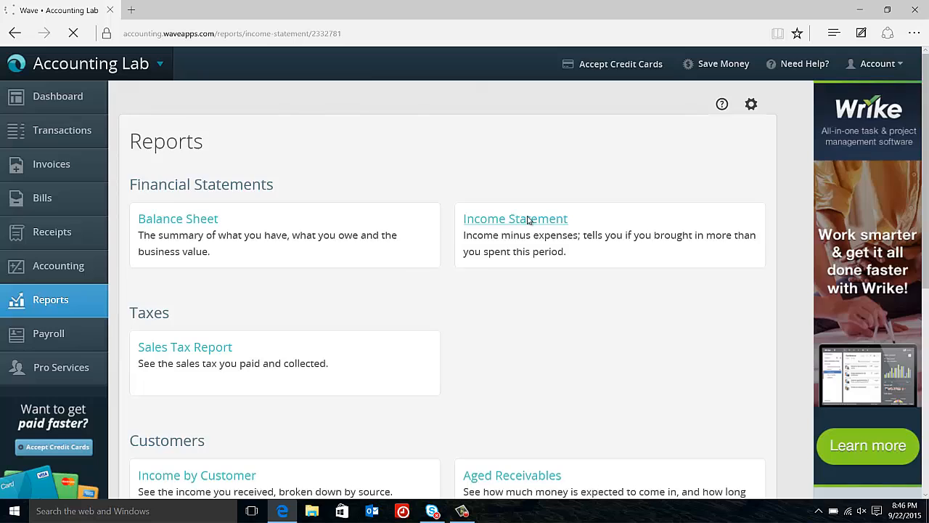
pyautogui.click(513, 218)
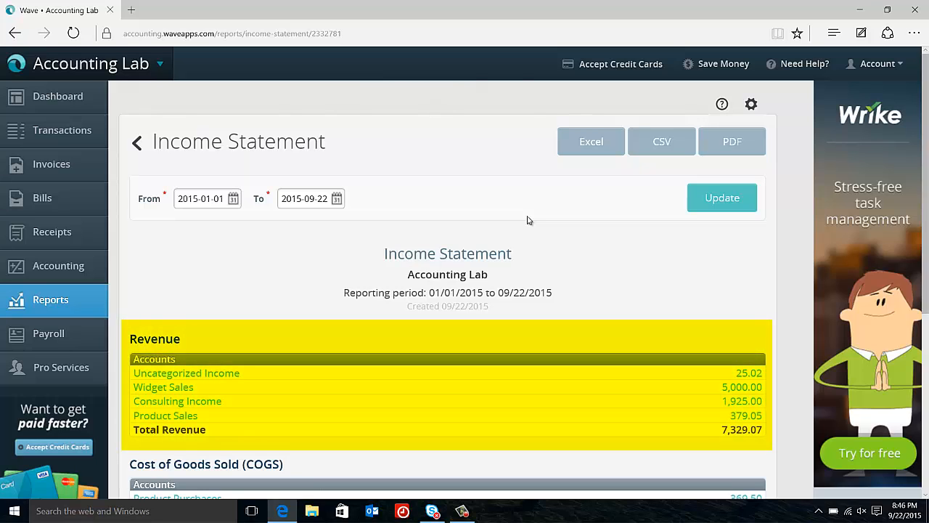
pyautogui.scroll(-3)
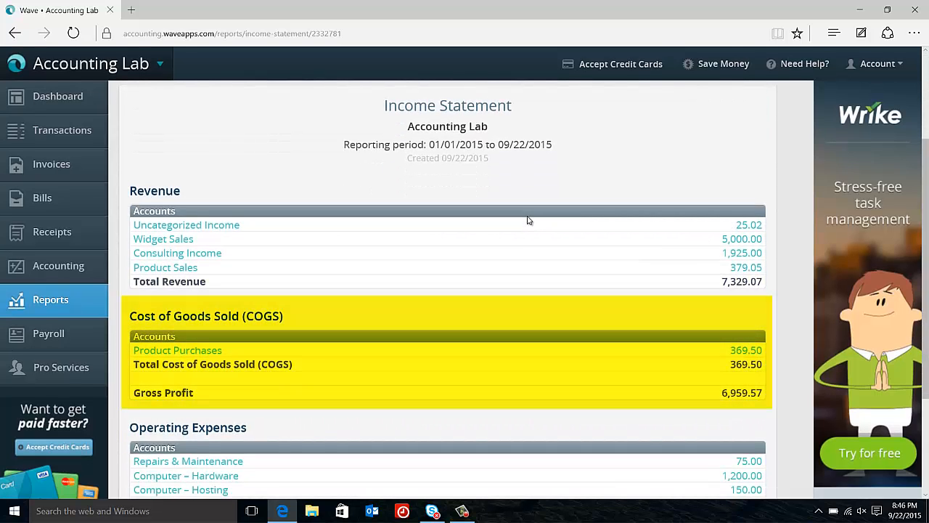
pyautogui.scroll(-3)
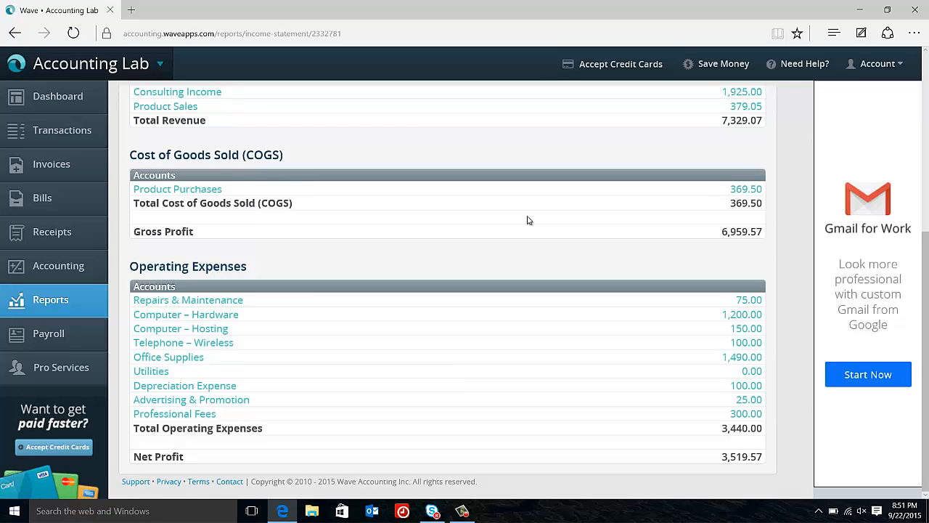
pyautogui.moveTo(532, 216)
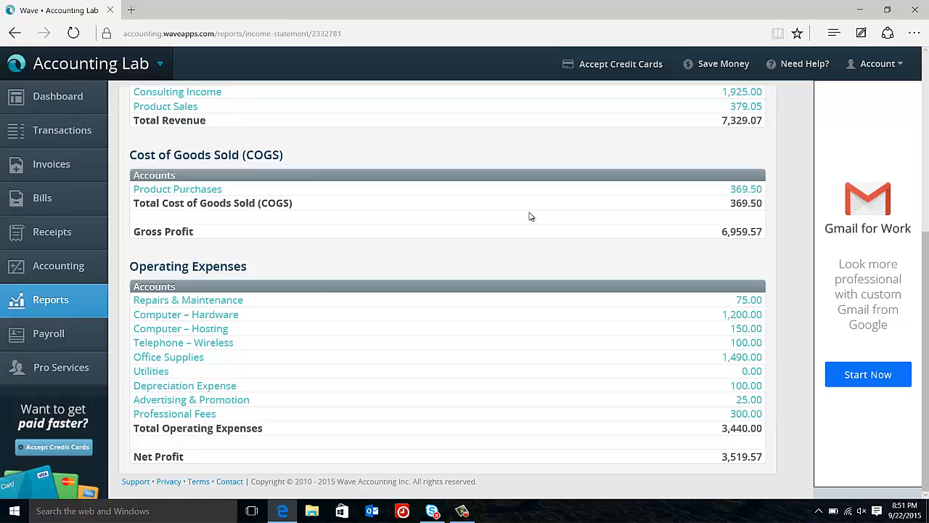